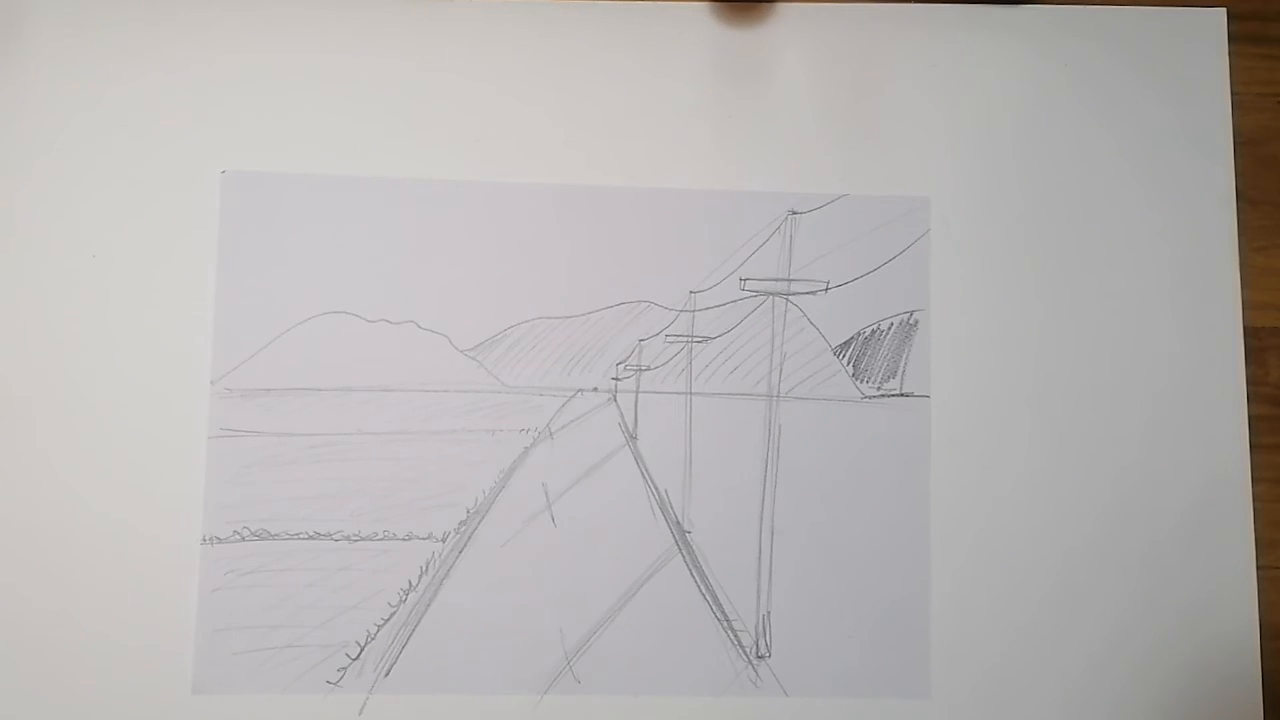
{"action": "left_click_drag", "start_coordinate": [800, 280], "coordinate": [770, 290]}
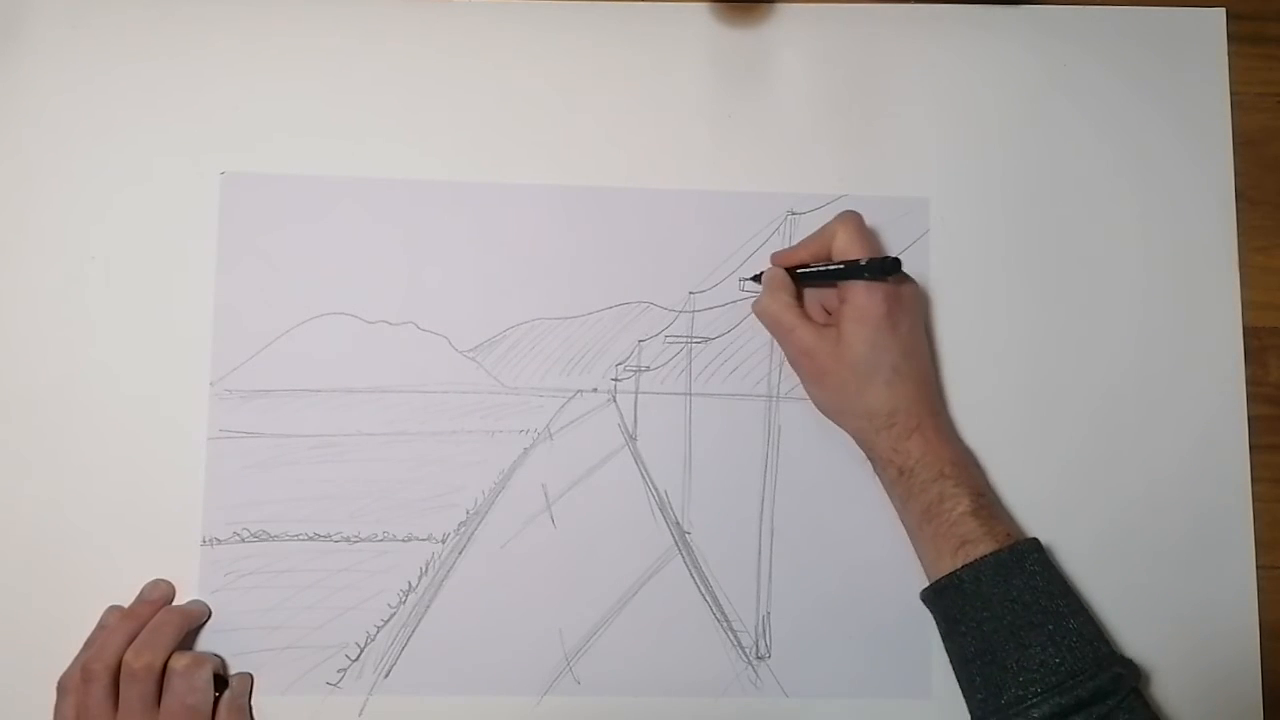